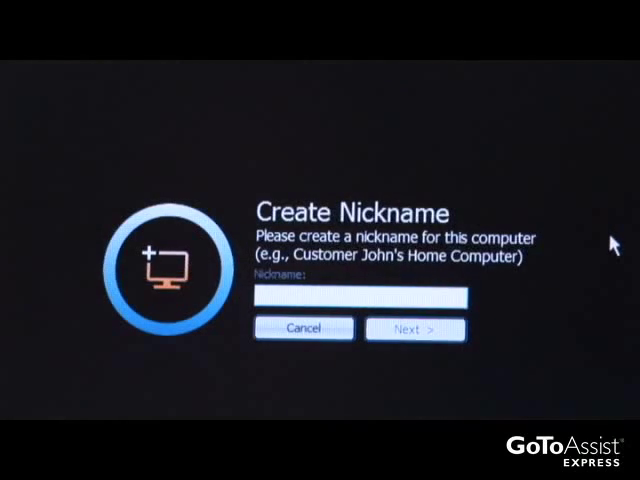
type("Offi")
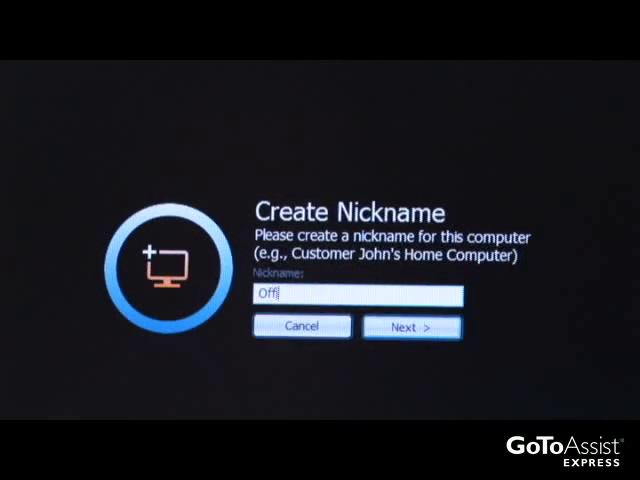